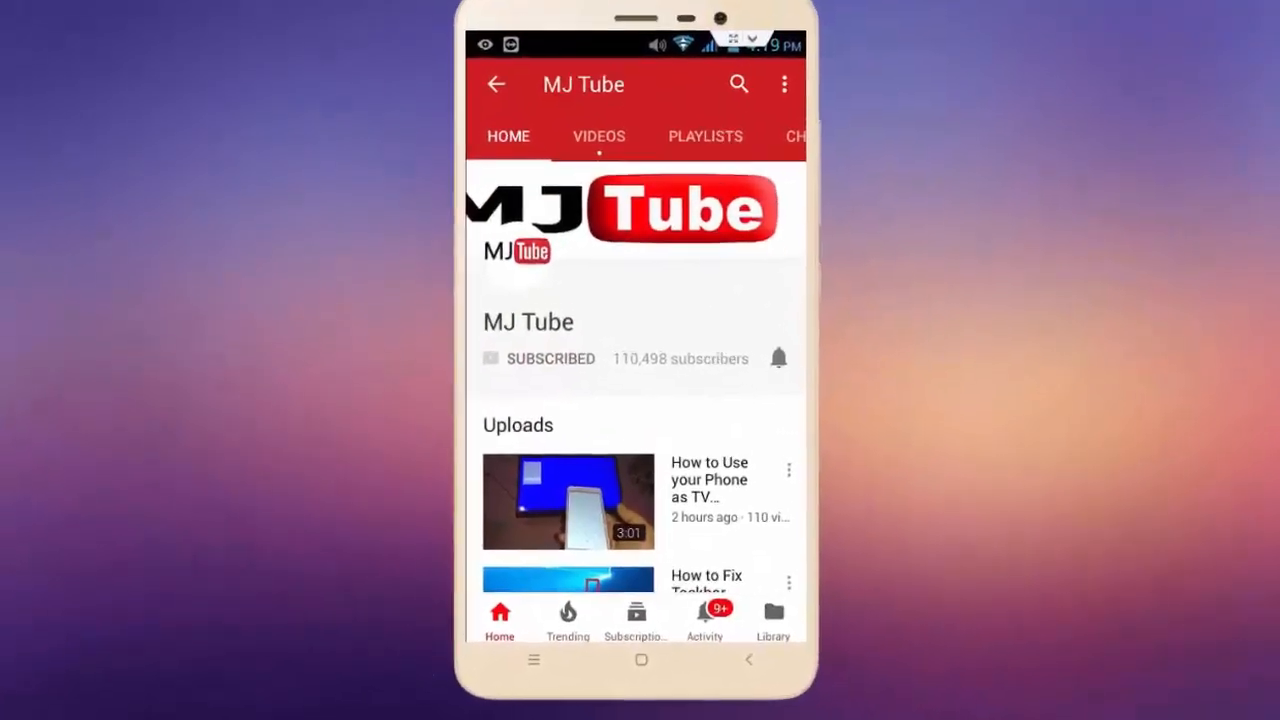
Launch Google Maps from the second home screen page and show its account menu.
click(778, 358)
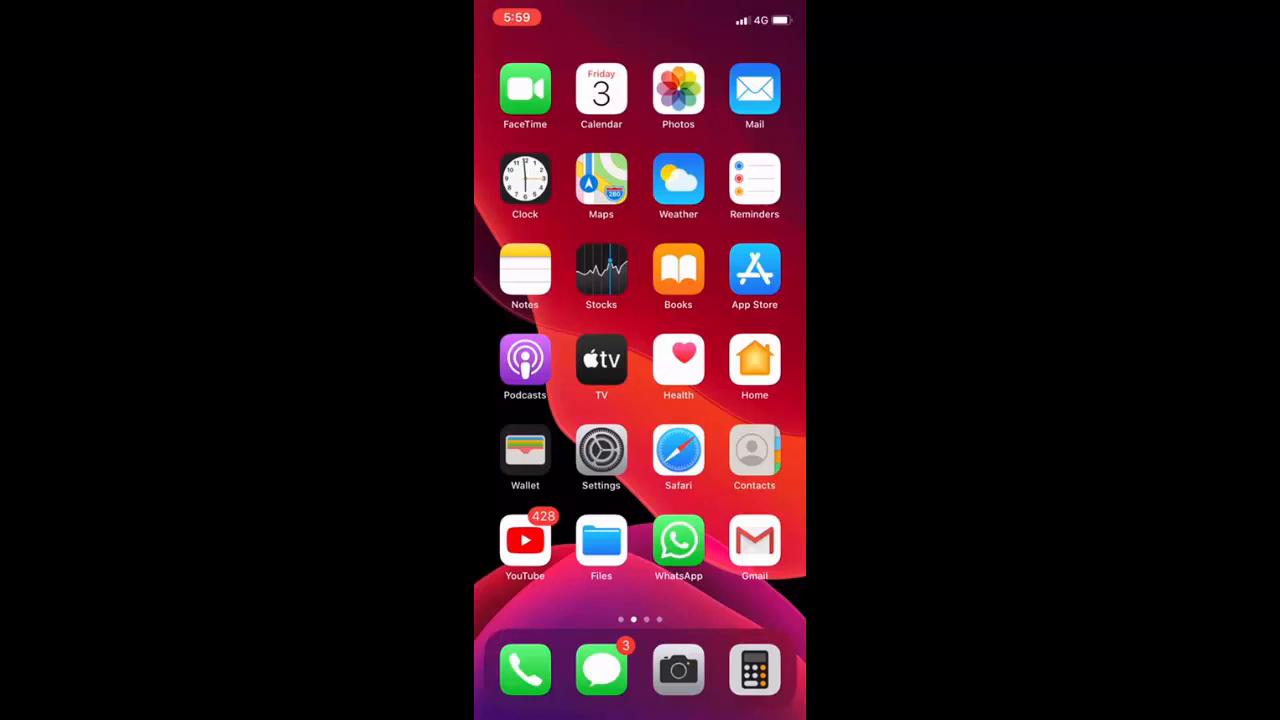
scroll(left, 3)
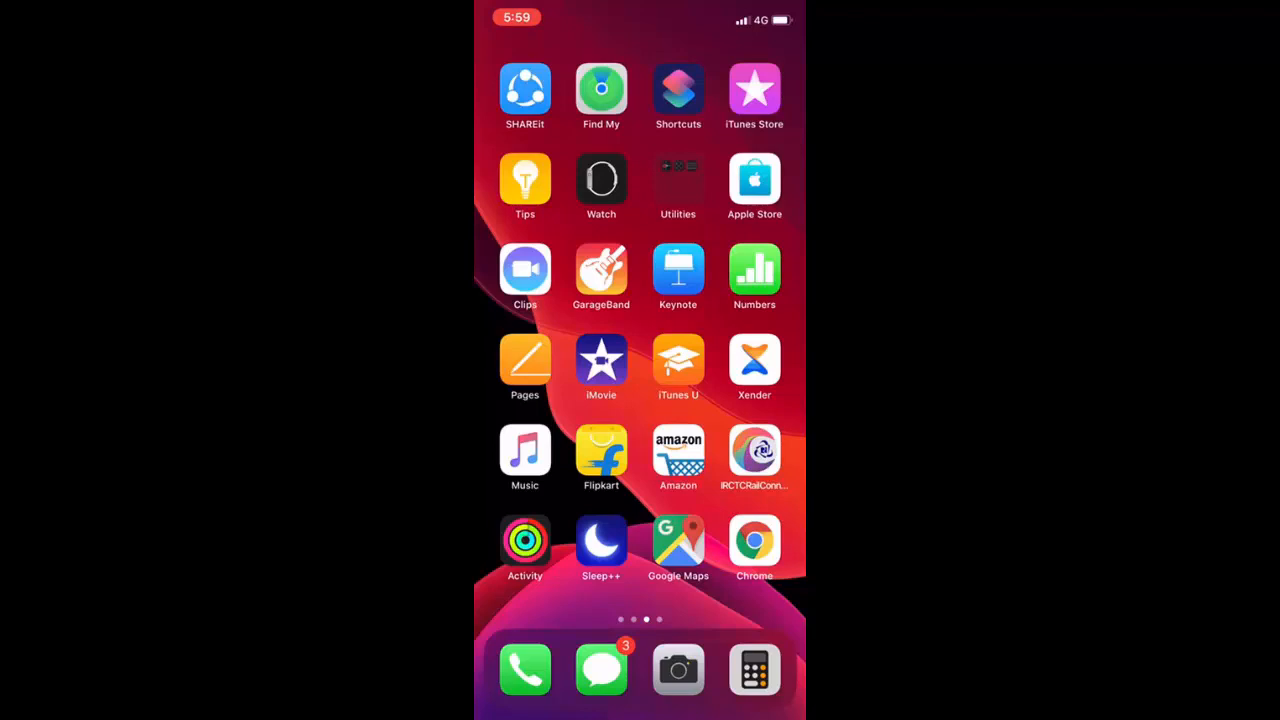
click(678, 548)
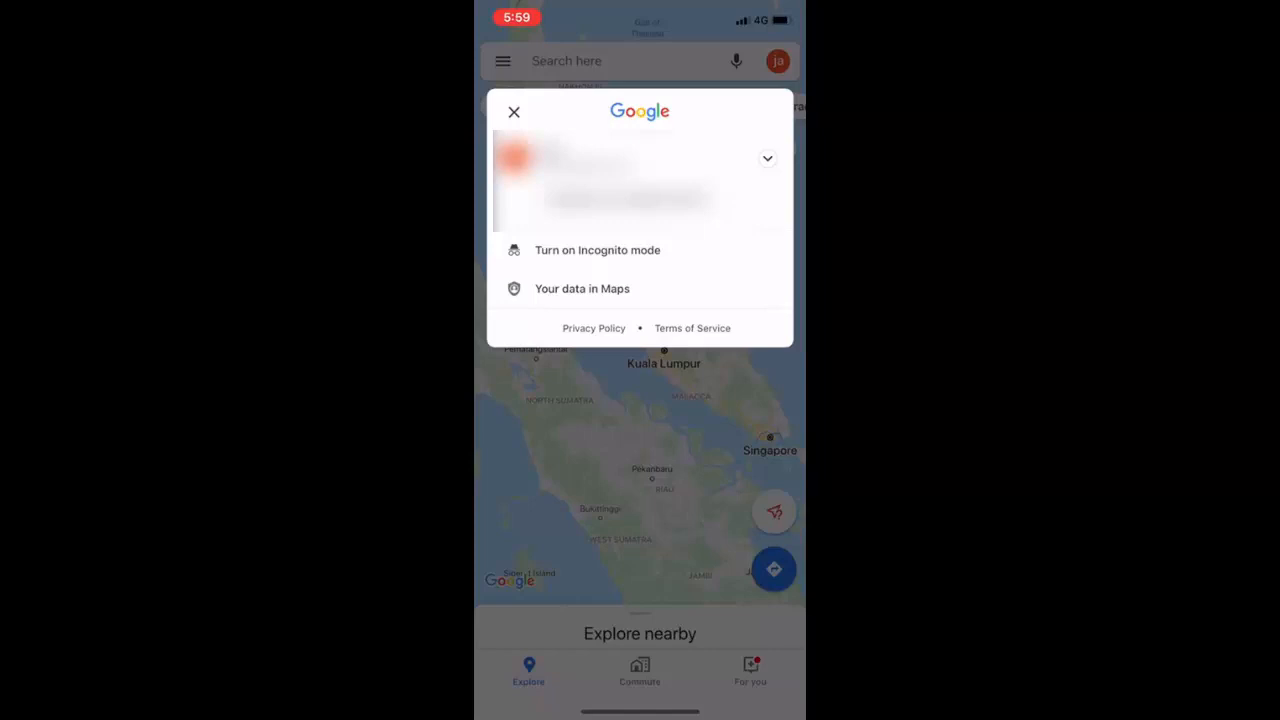
Turn on Incognito mode from the account menu, showing the notice of what Maps won't save.
click(596, 250)
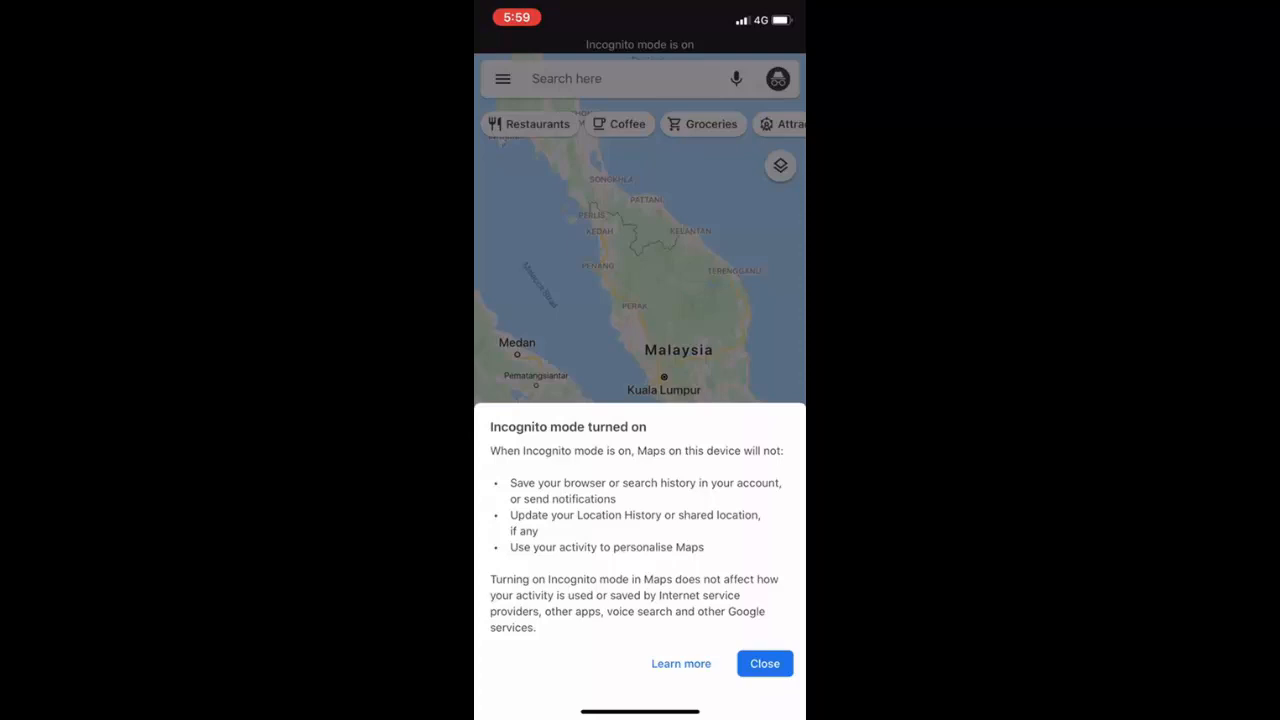
Close the notice, briefly visit Directions, then reopen the account menu showing 'Turn off Incognito mode'.
click(764, 664)
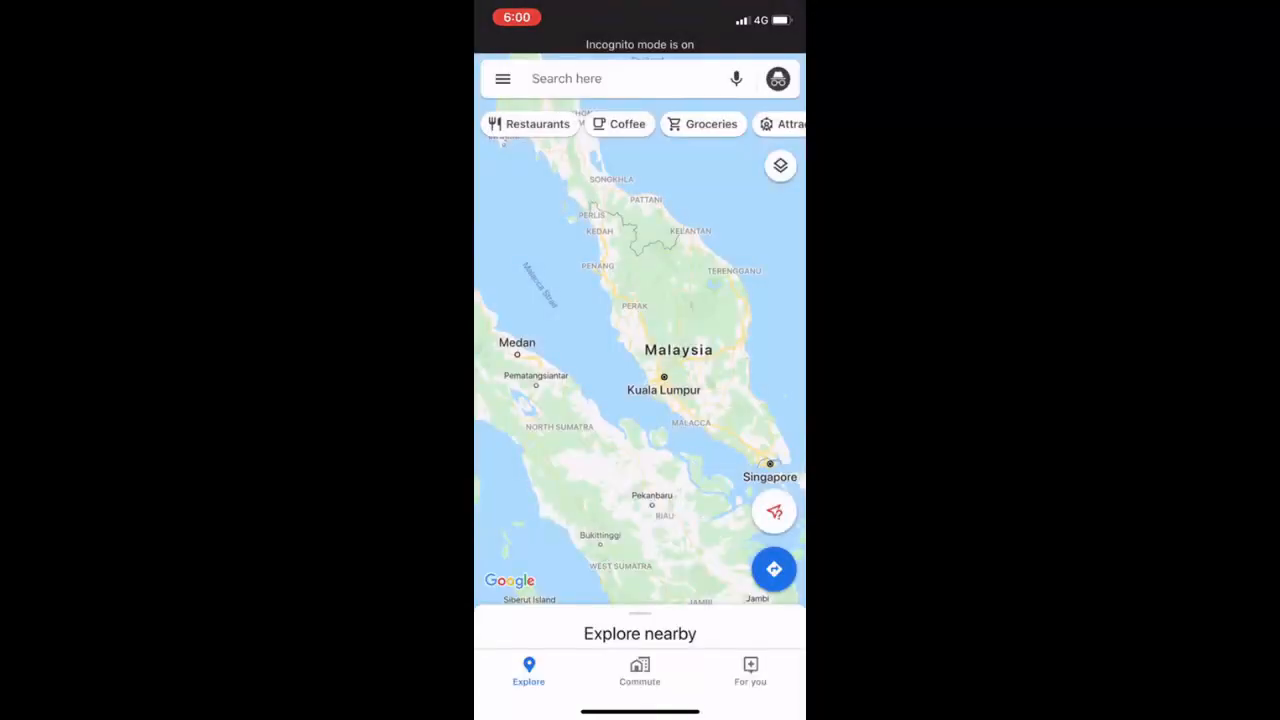
click(772, 568)
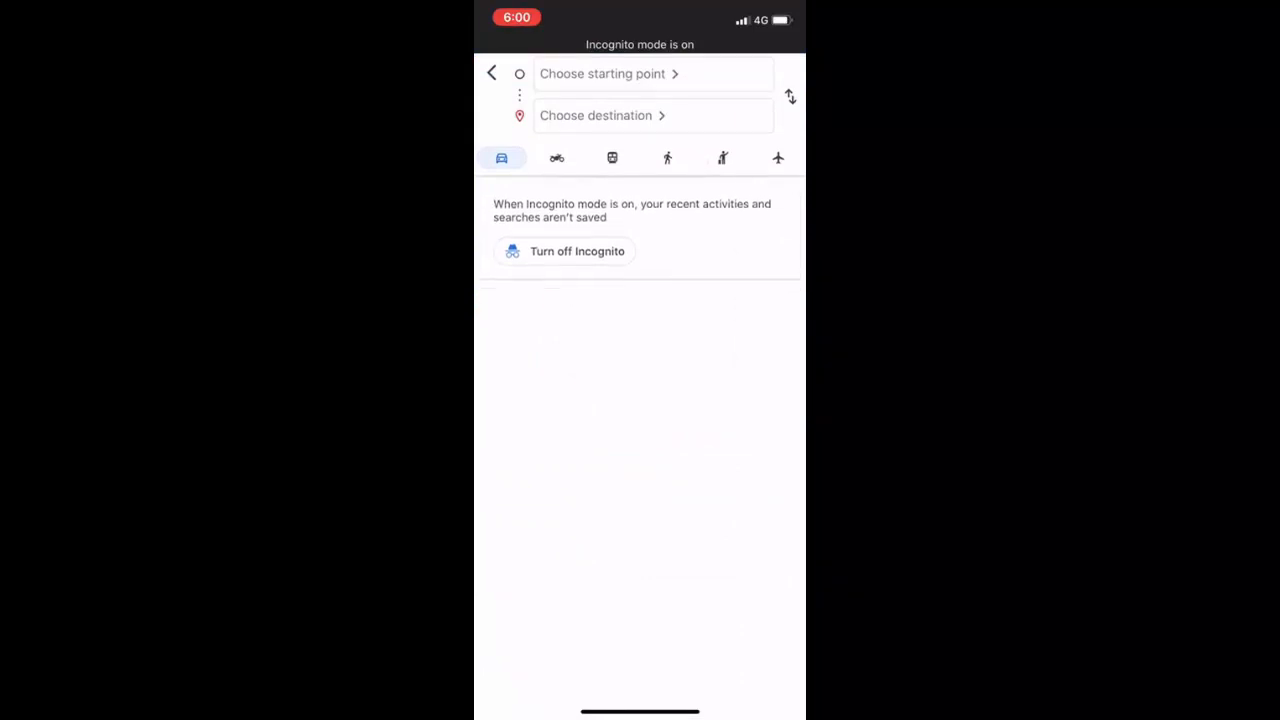
click(492, 72)
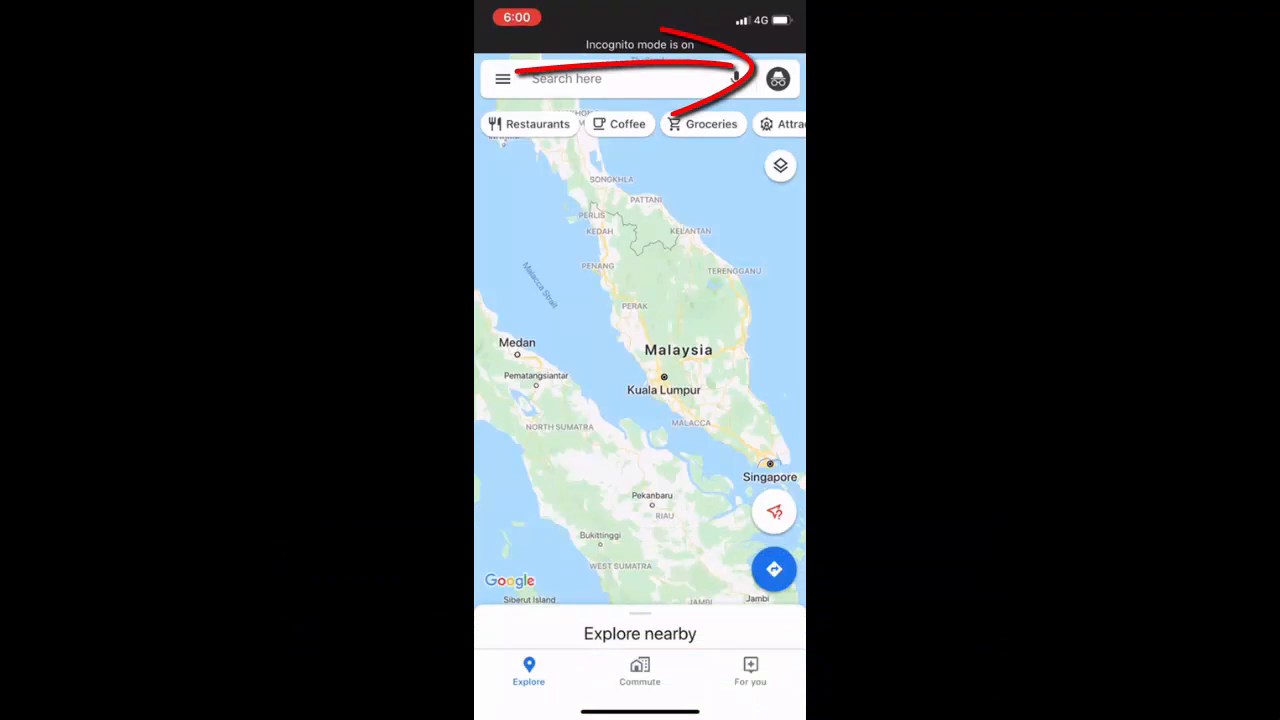
click(778, 80)
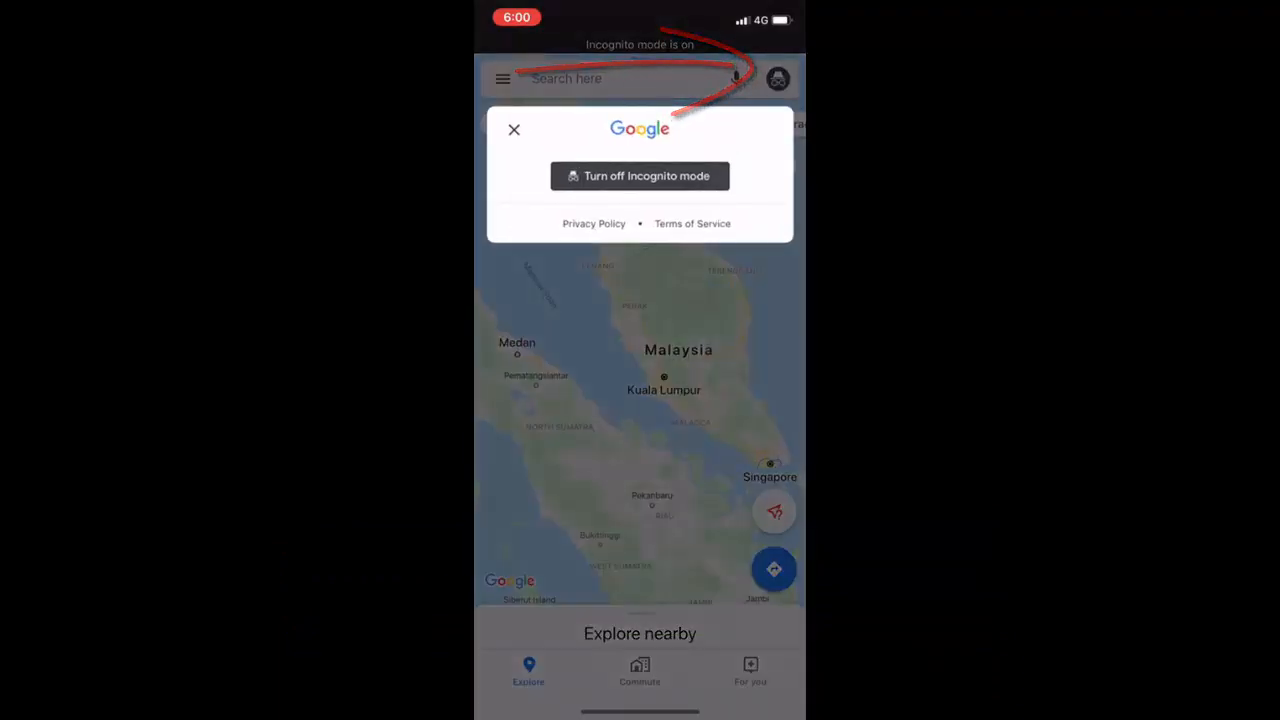